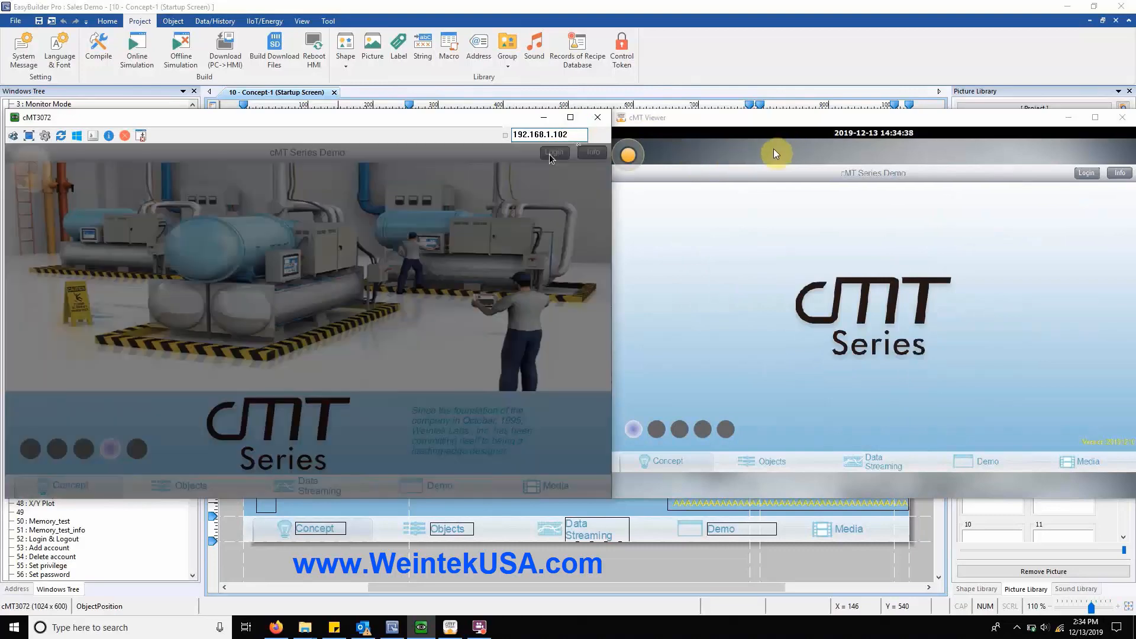
- Bring up login on the simulated panel, Login by Index in the viewer, and Account Settings showing admin
click(554, 153)
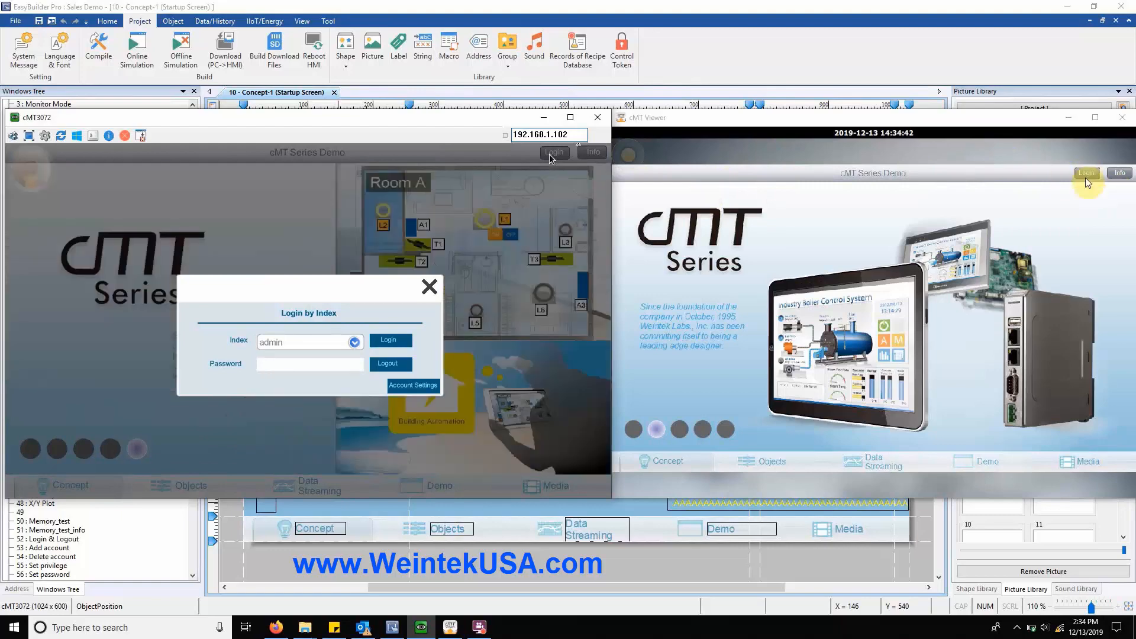
click(1087, 173)
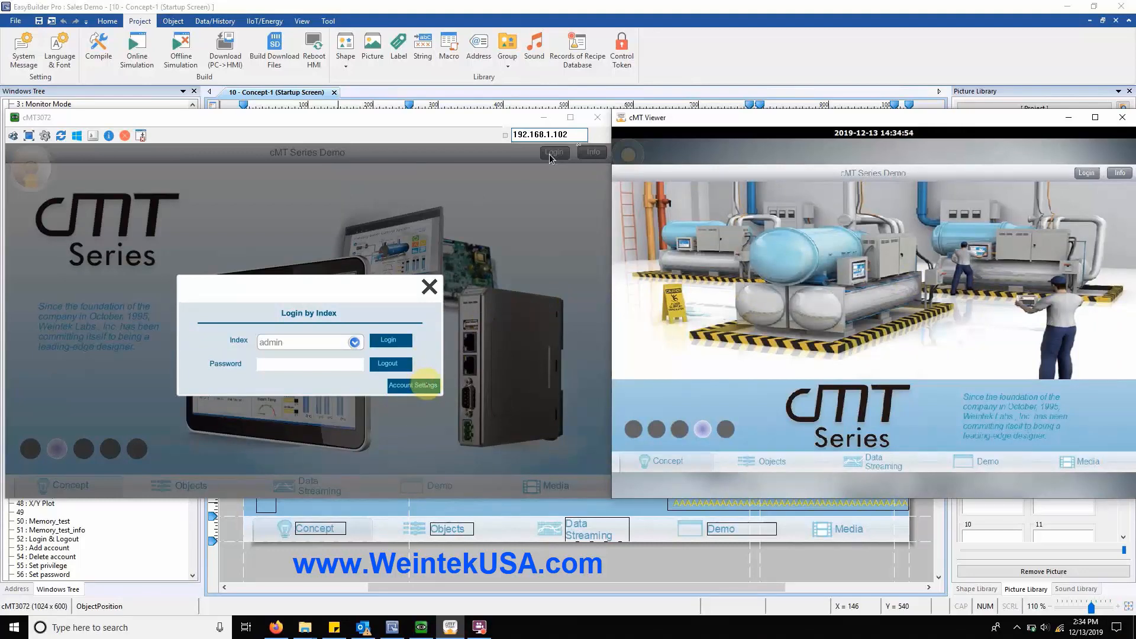
click(413, 384)
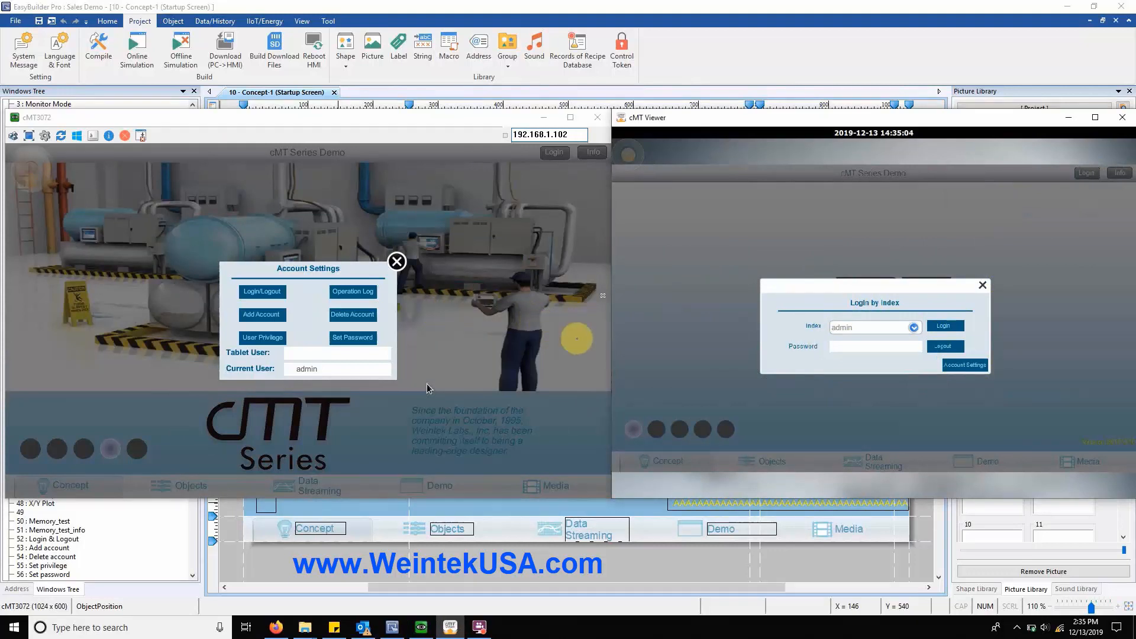
- Log in as user2 in cMT Viewer via the Index dropdown
click(915, 327)
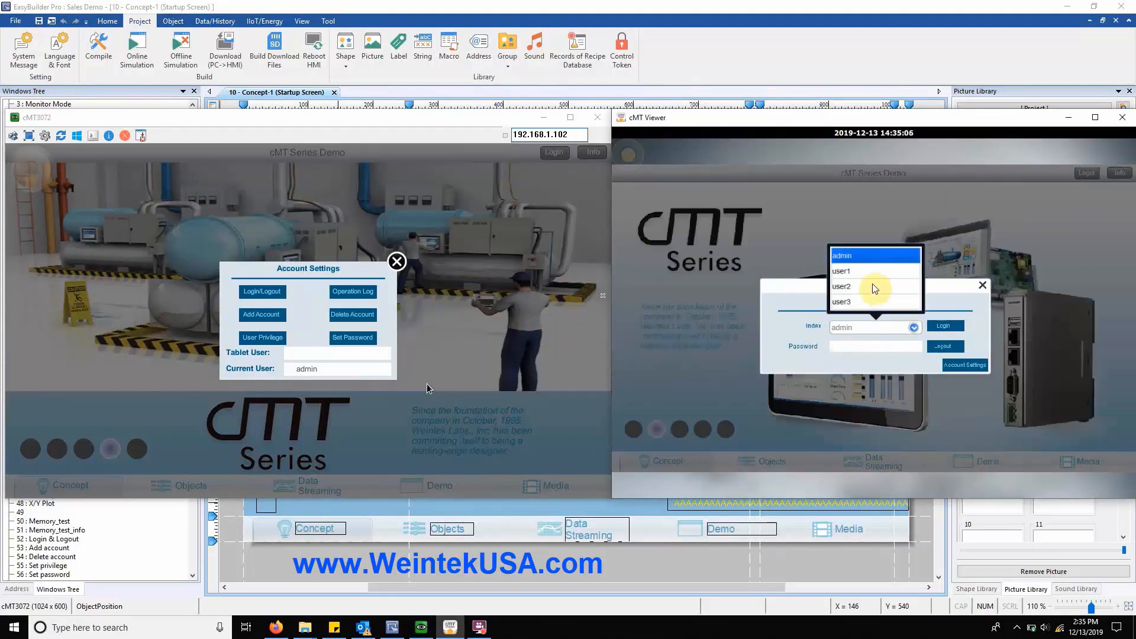
click(841, 286)
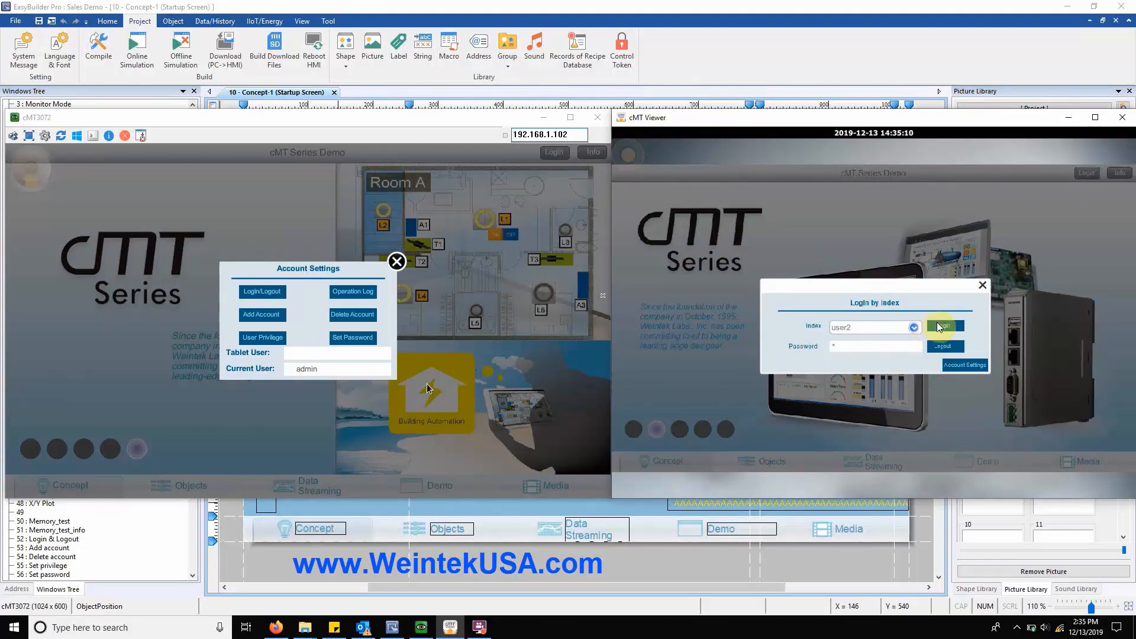
click(944, 326)
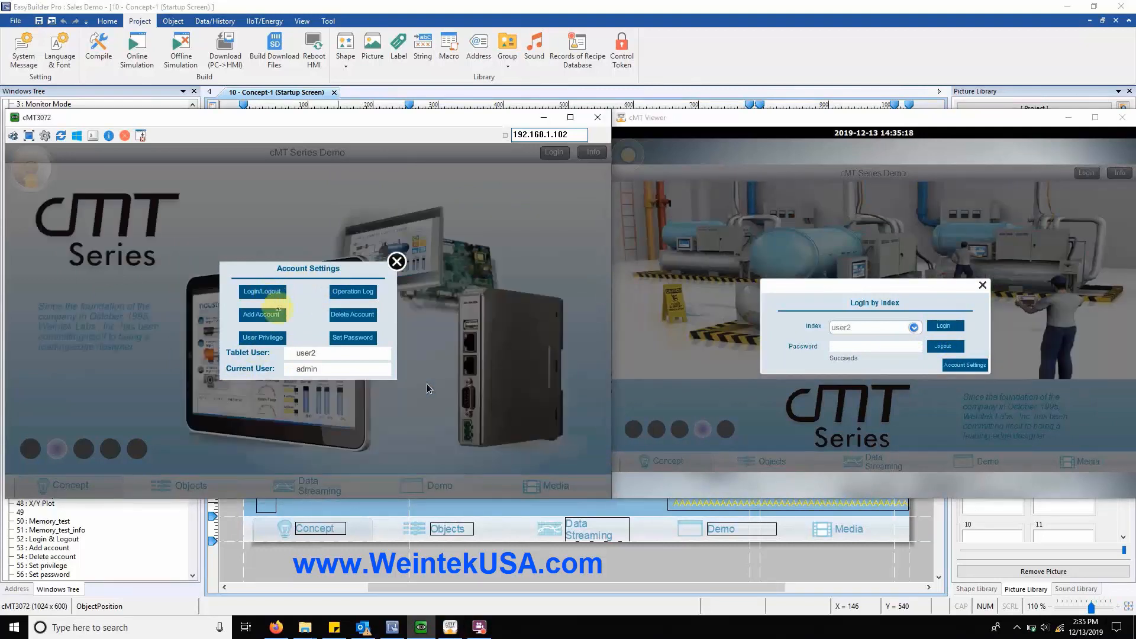
- On the simulated panel visit Login/Logout, return, and bring up the Add Account form
click(261, 291)
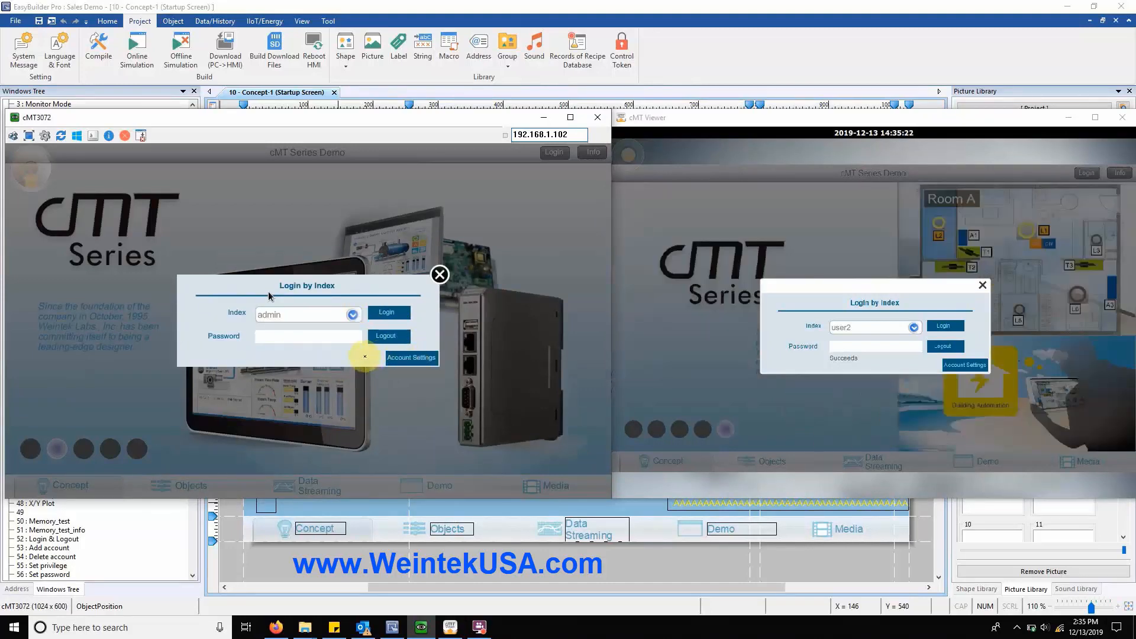
click(411, 357)
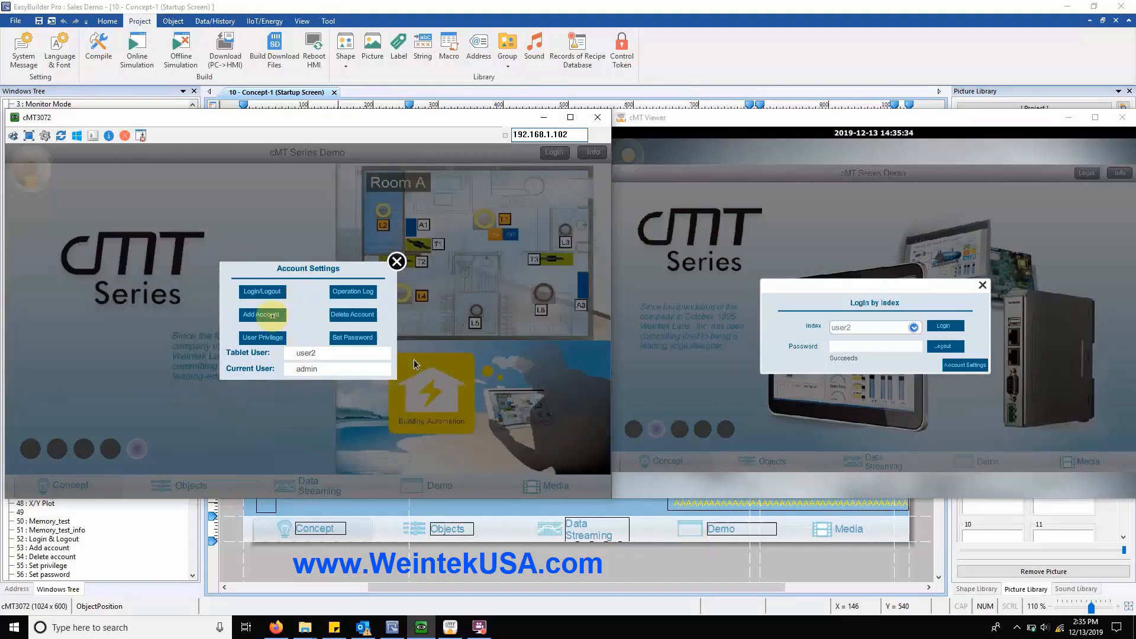
click(262, 315)
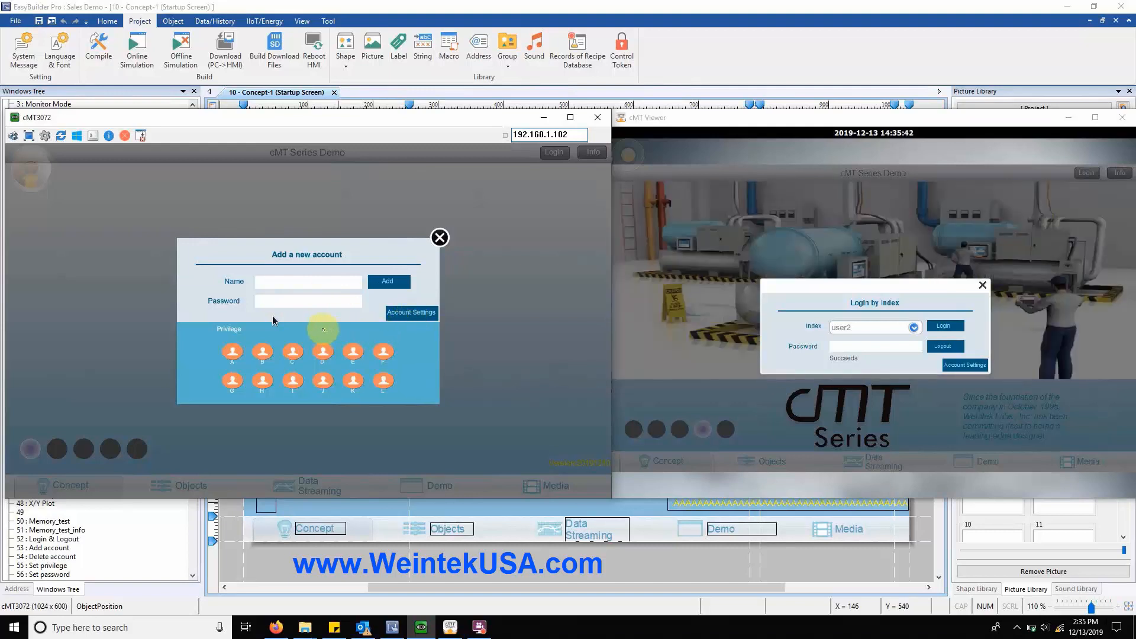
- Show the Delete Account page on the simulated panel, then return to Account Settings
click(410, 312)
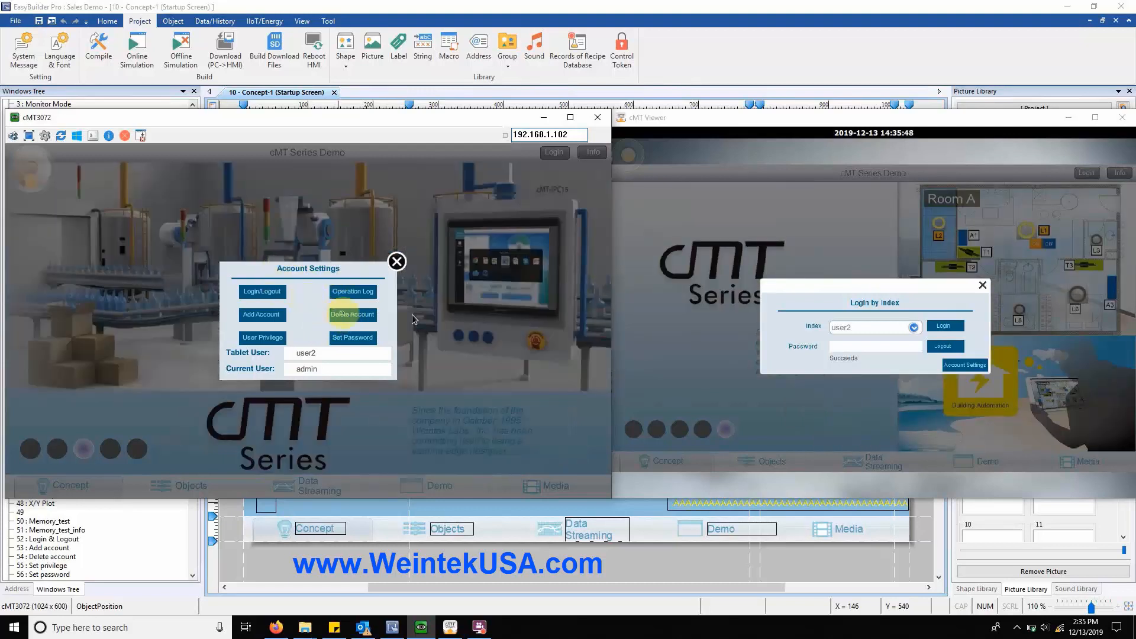
click(353, 313)
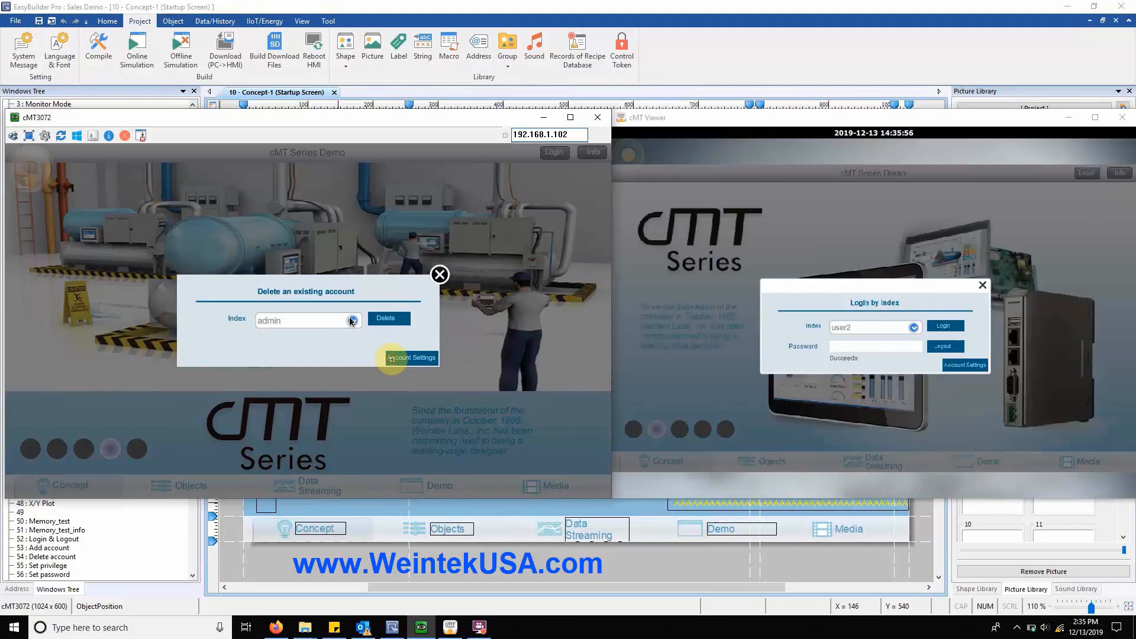
click(412, 357)
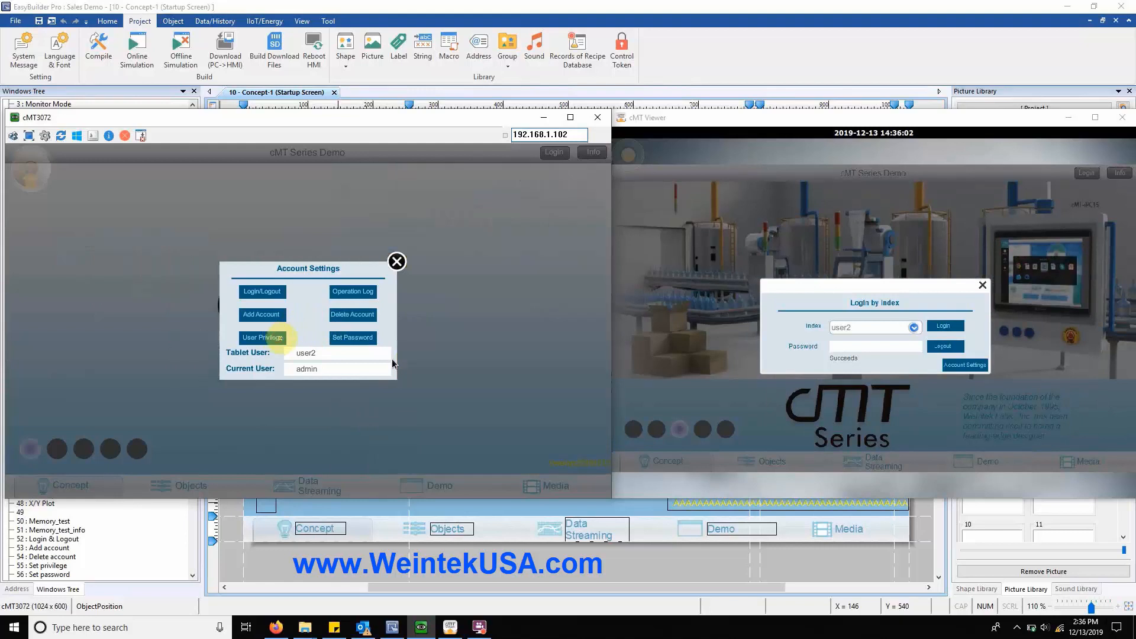
click(262, 337)
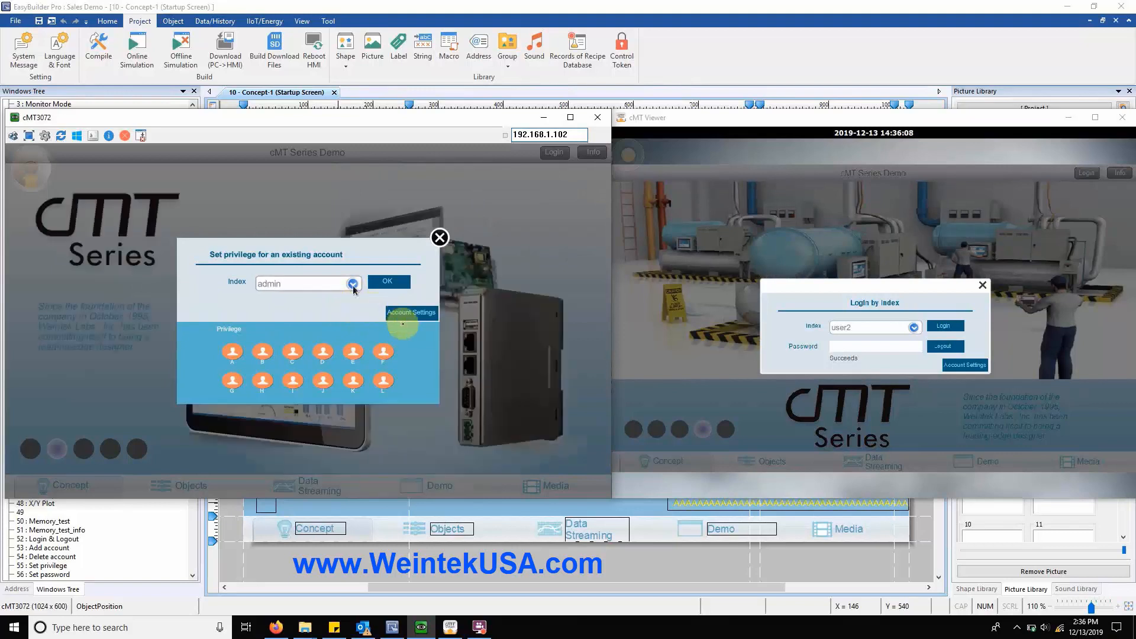
click(353, 283)
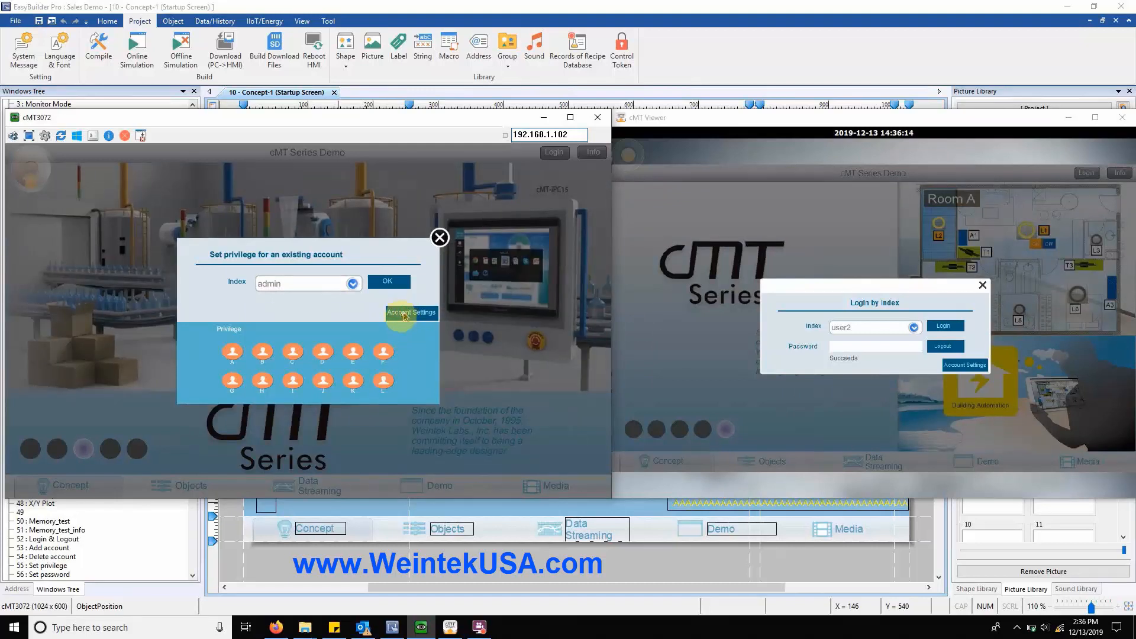
click(411, 313)
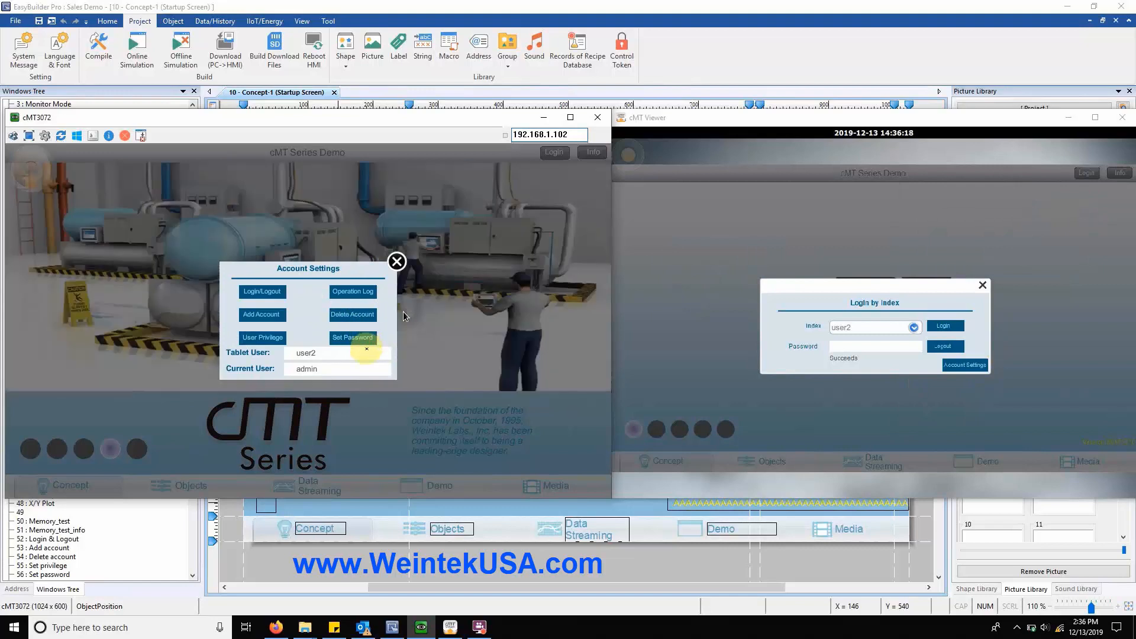
click(353, 337)
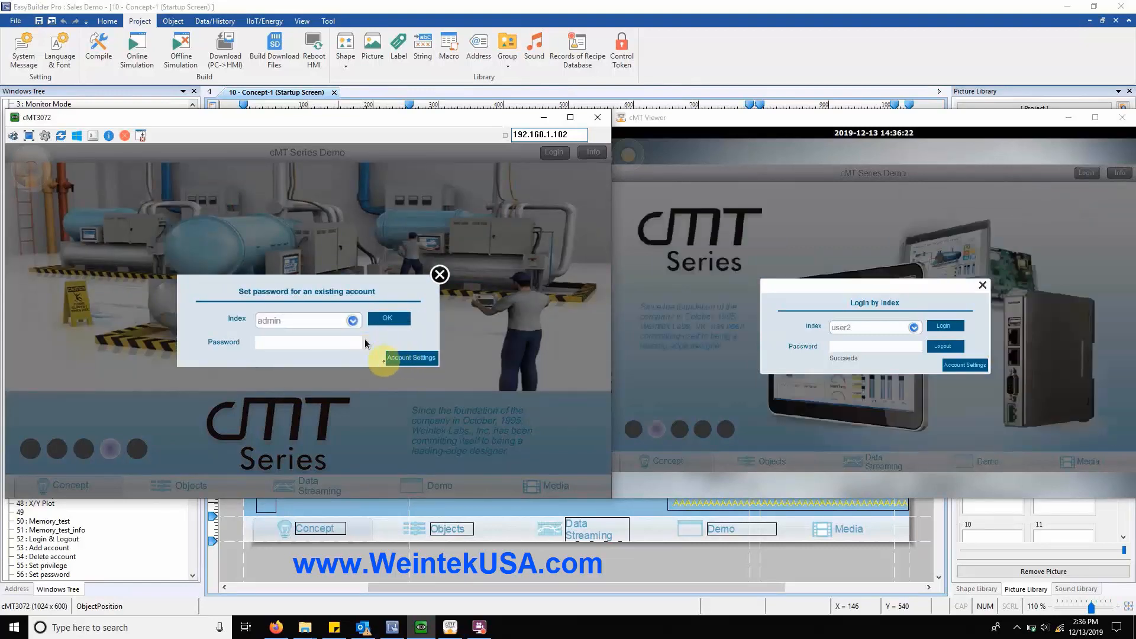
click(410, 358)
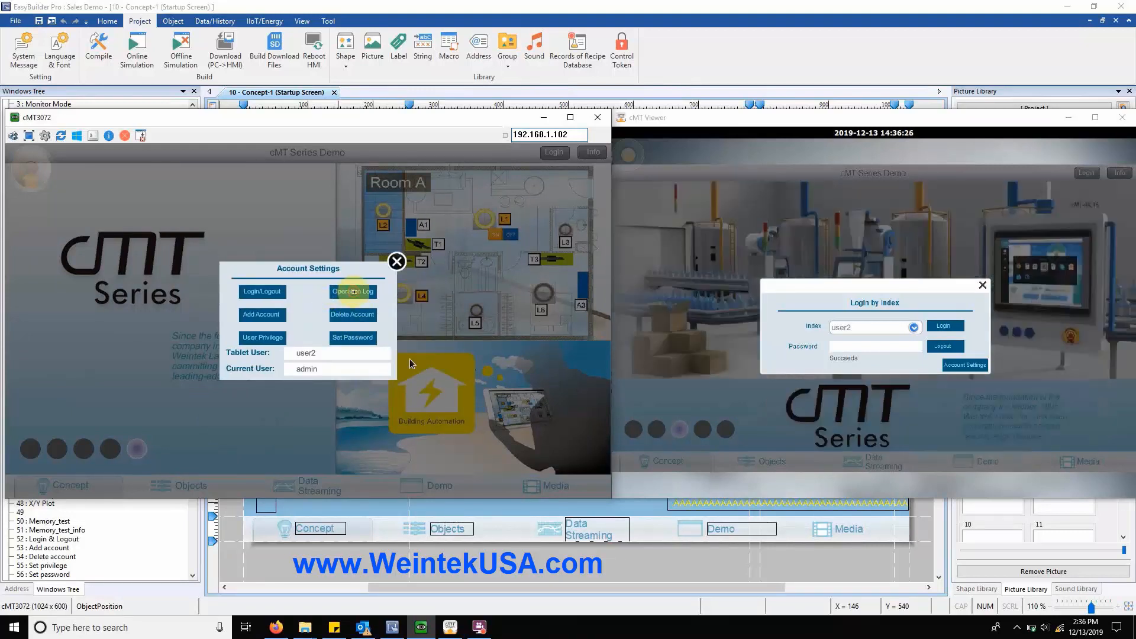
- Show the operation log of popup window actions on the simulated panel
click(353, 291)
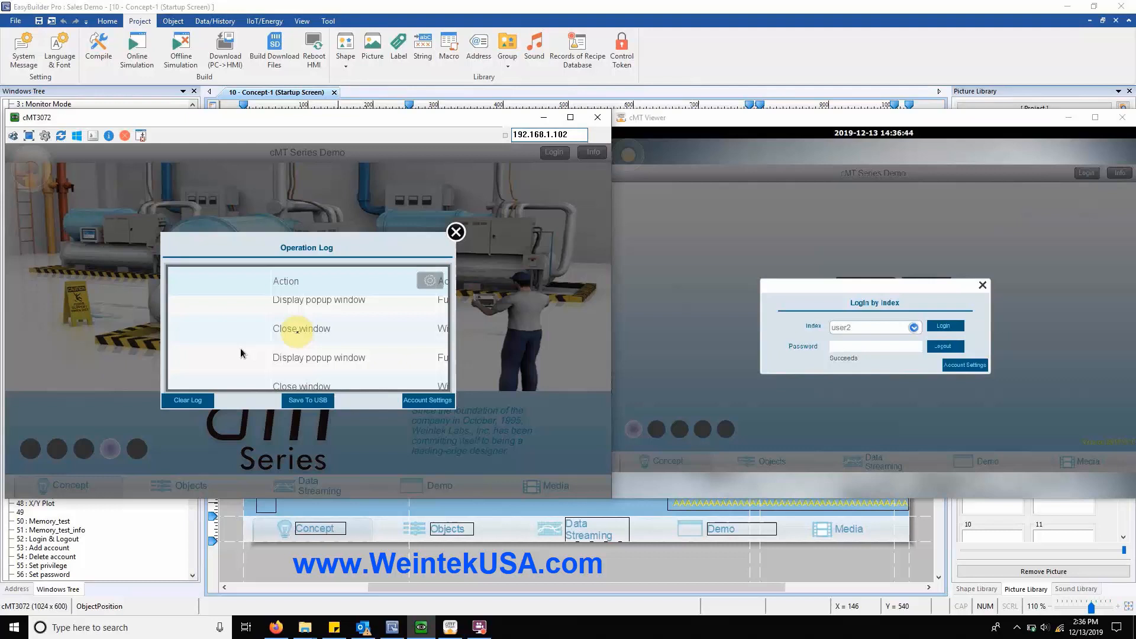
mouse_move(352, 27)
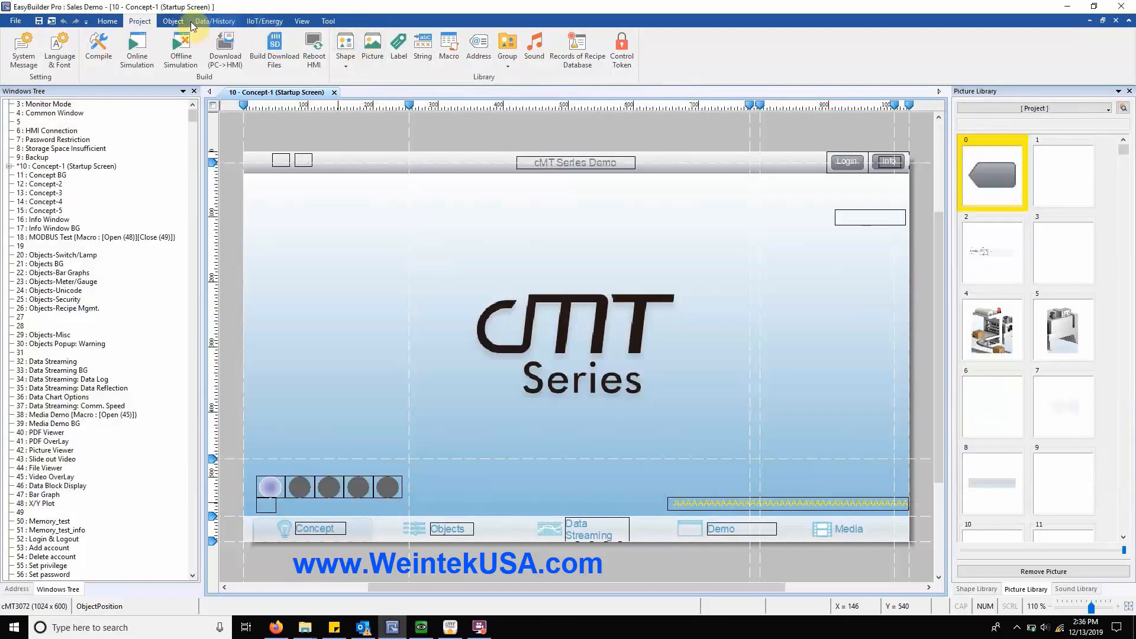
- Review the Operation Log Settings dialog under Data/History and close it
click(215, 20)
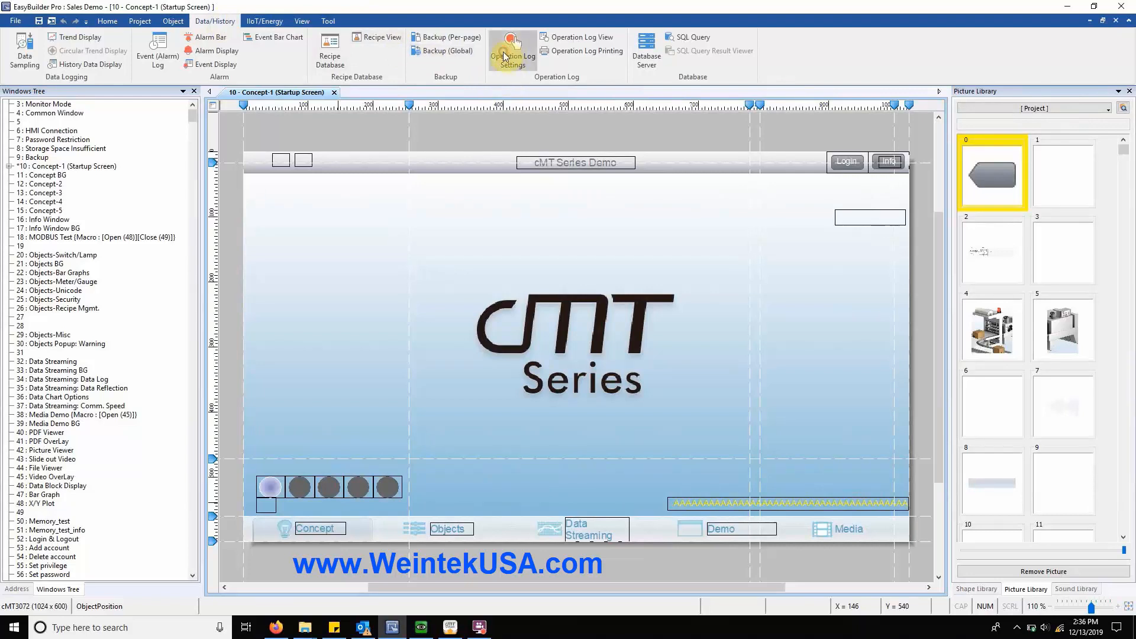
click(513, 51)
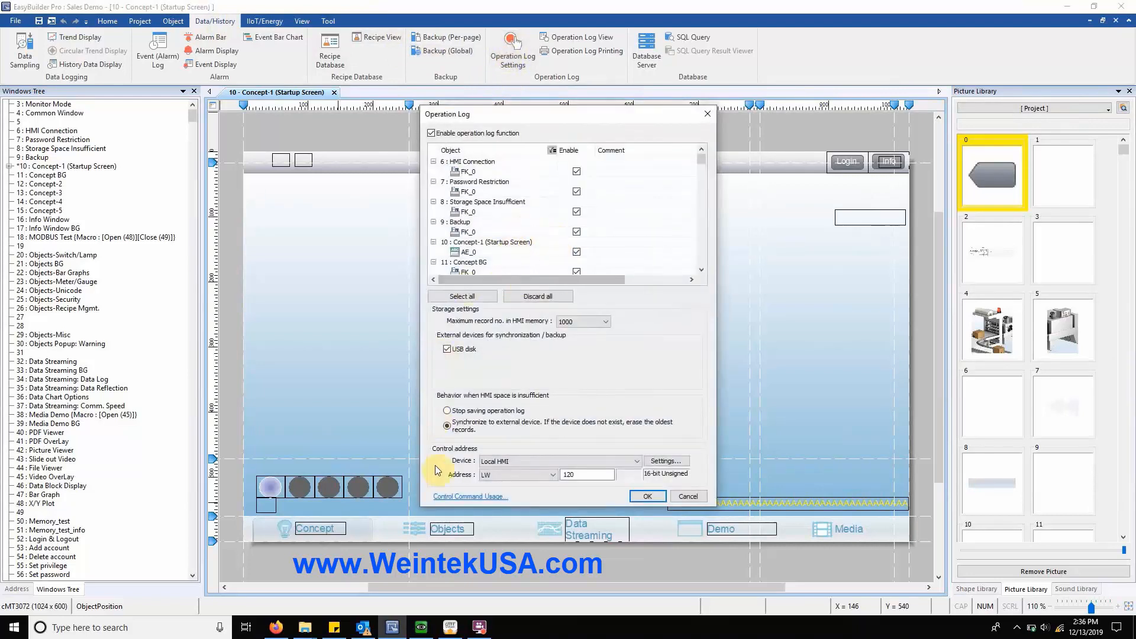
click(421, 627)
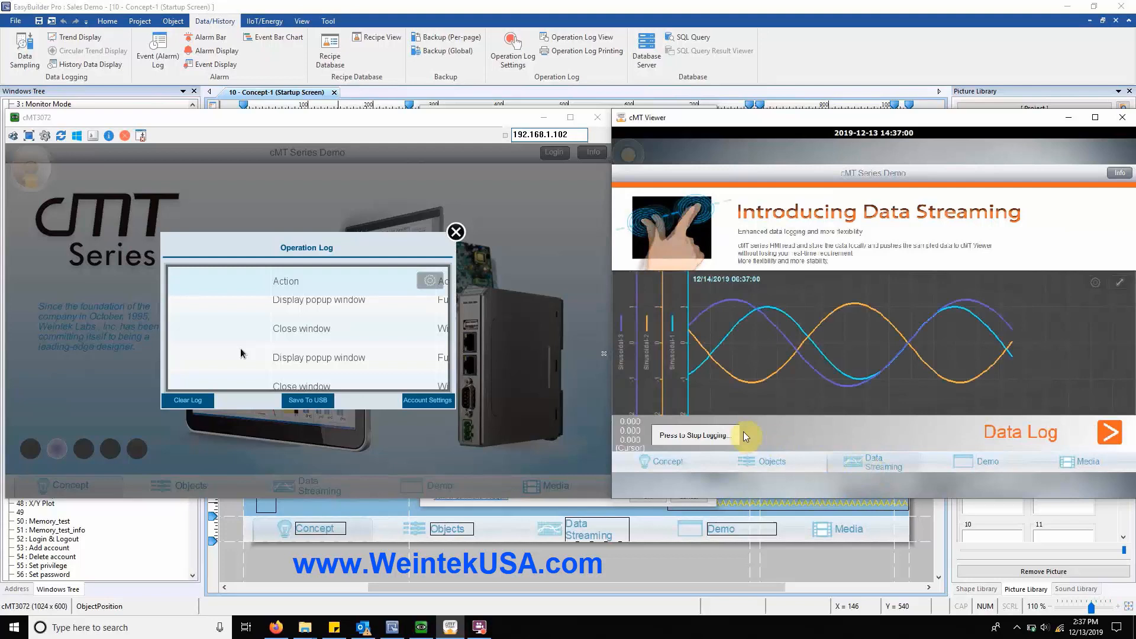
- Stop data logging on the streaming chart and advance to the Chart Options page
click(694, 434)
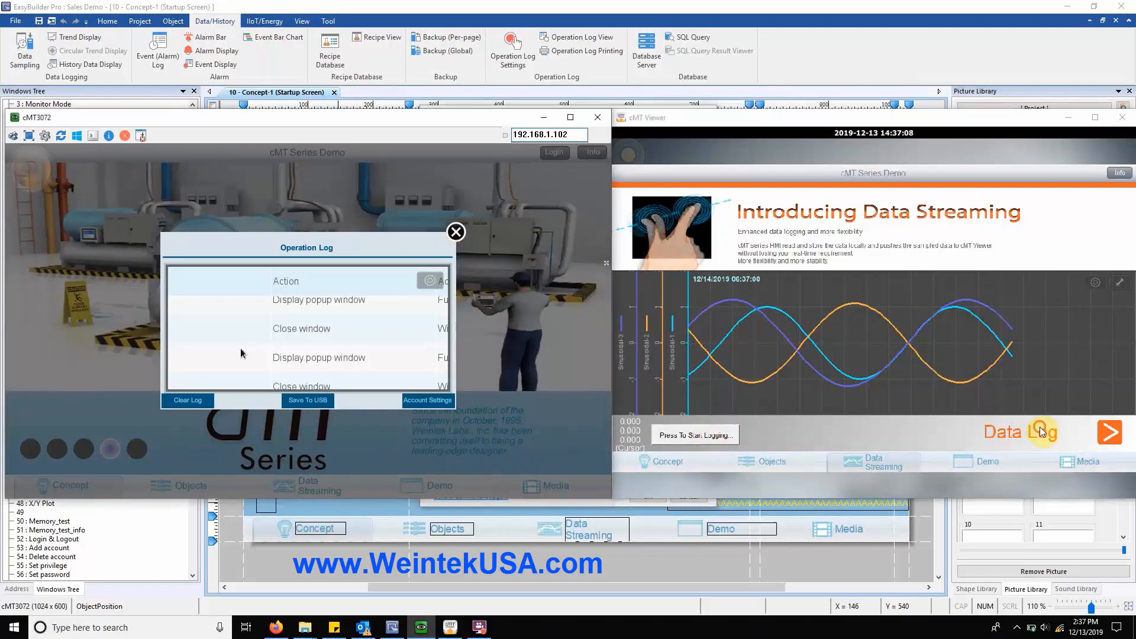
click(1108, 432)
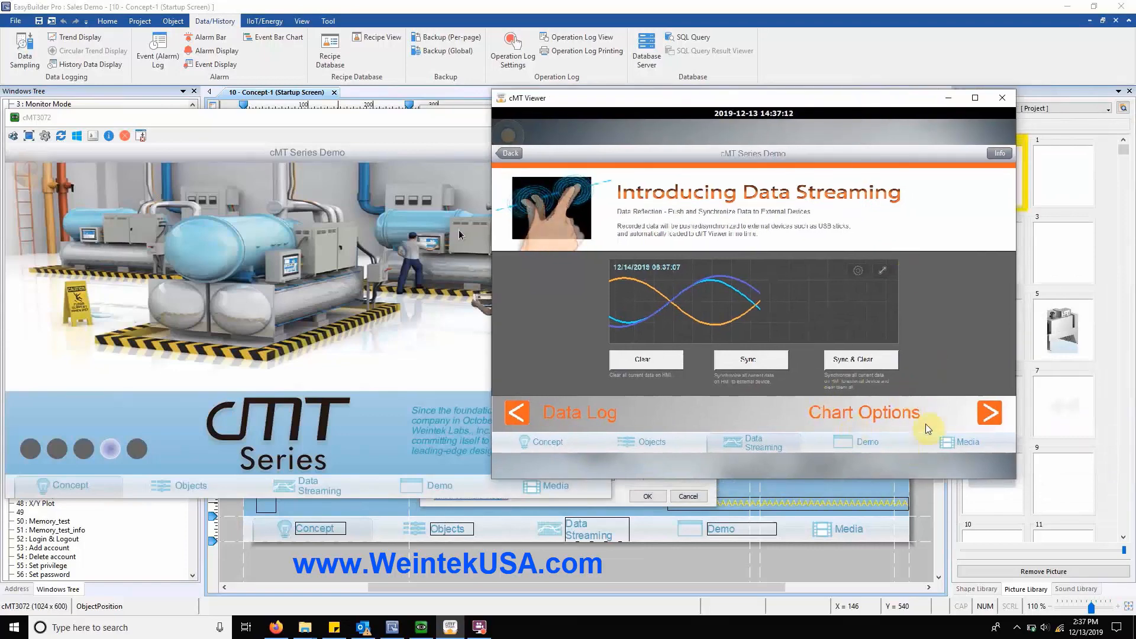
- Advance through the Data Block Display and Bar Graph pages to the X/Y Plot page
click(990, 412)
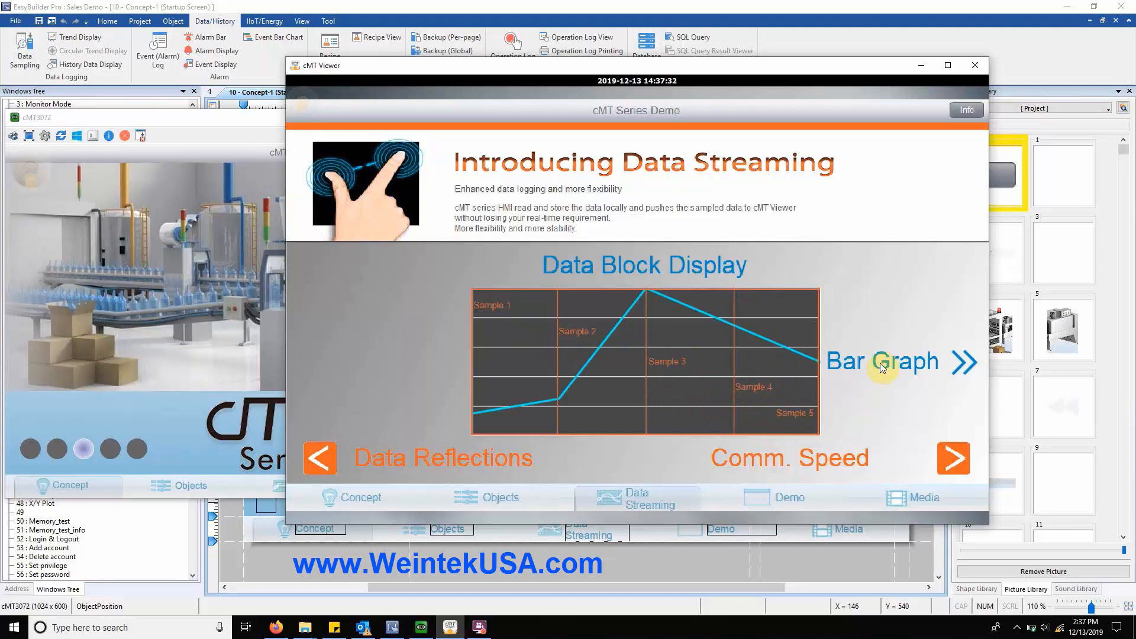
click(963, 362)
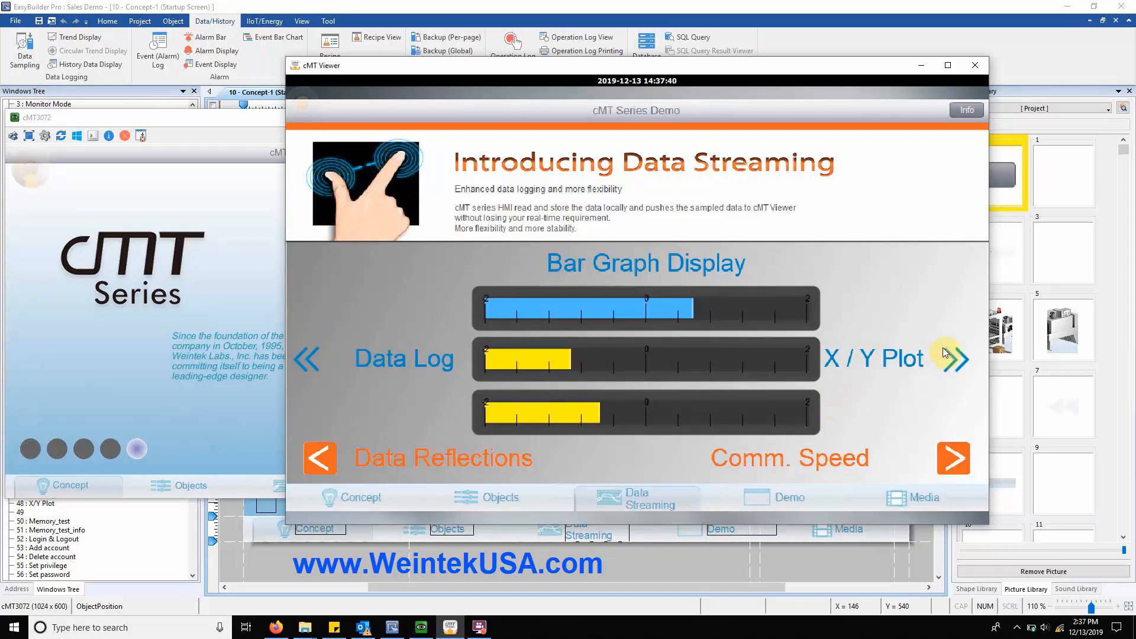
click(956, 360)
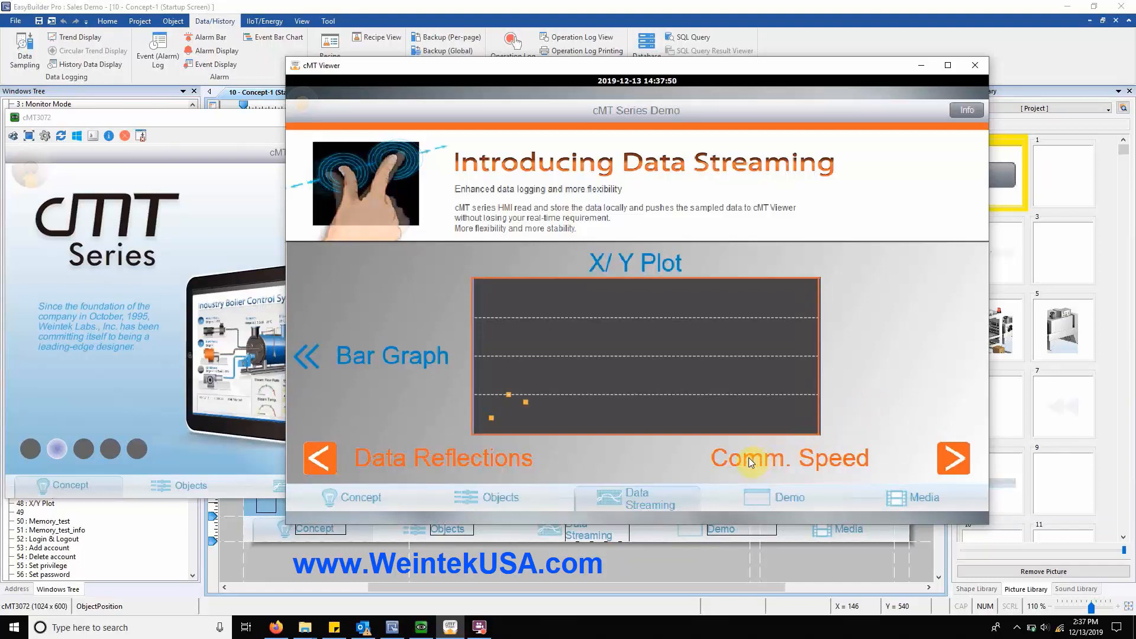
- Show the packaging machine demo, reveal the transparency effect explanation, and dismiss both popups
click(791, 497)
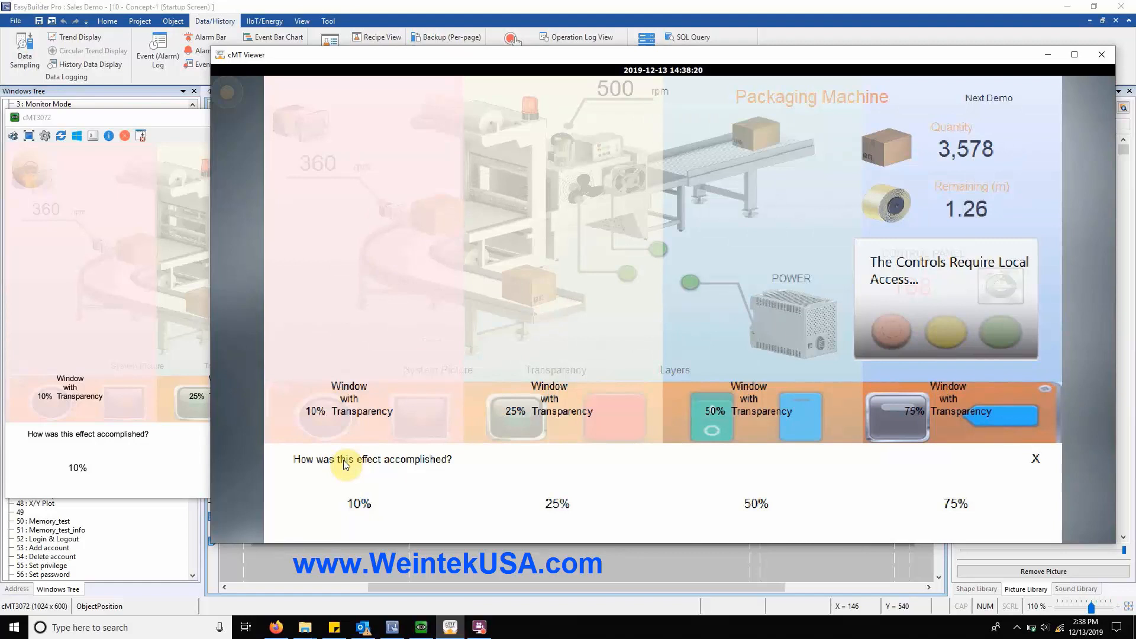
click(556, 369)
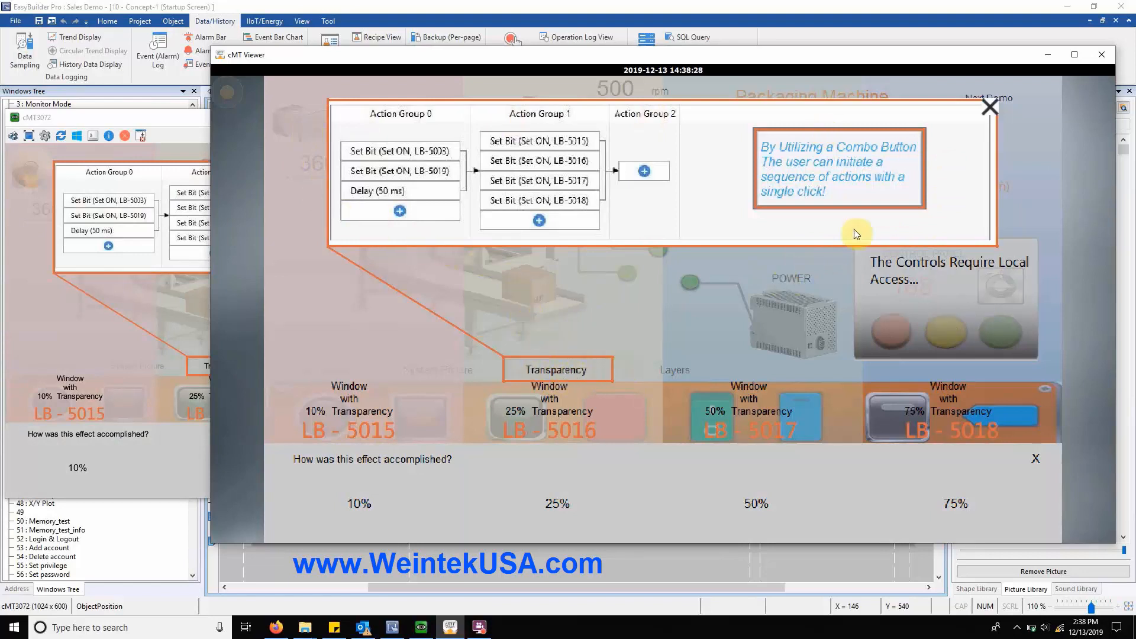
click(990, 106)
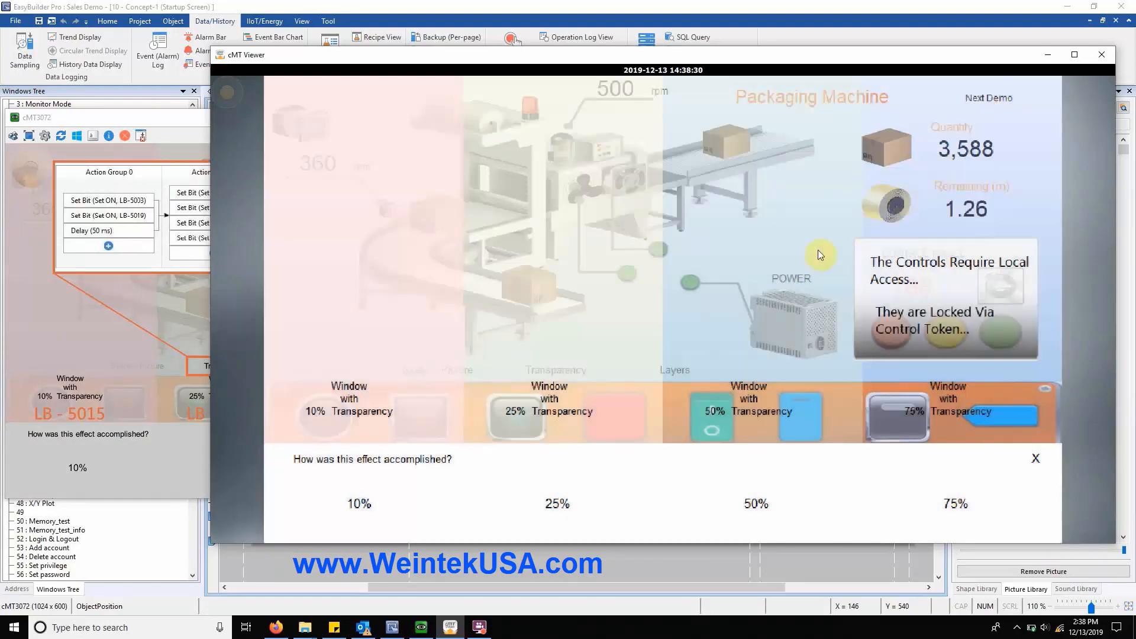
click(1035, 458)
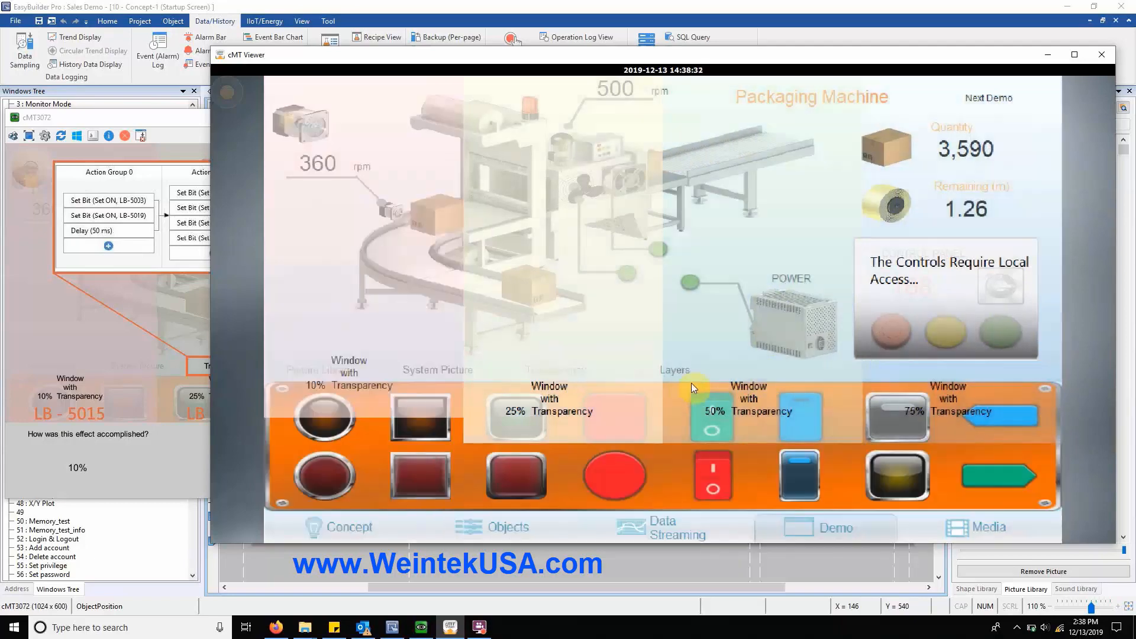
- Run the Layers demo, dismiss the jam warning, and view then close the motor component details
click(674, 371)
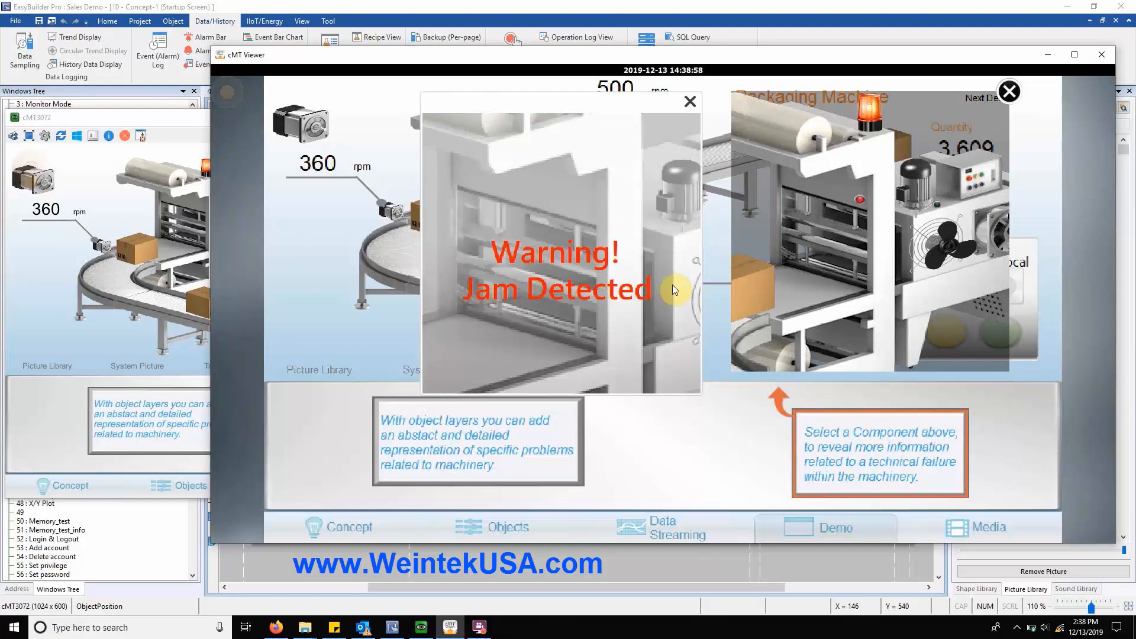
click(689, 100)
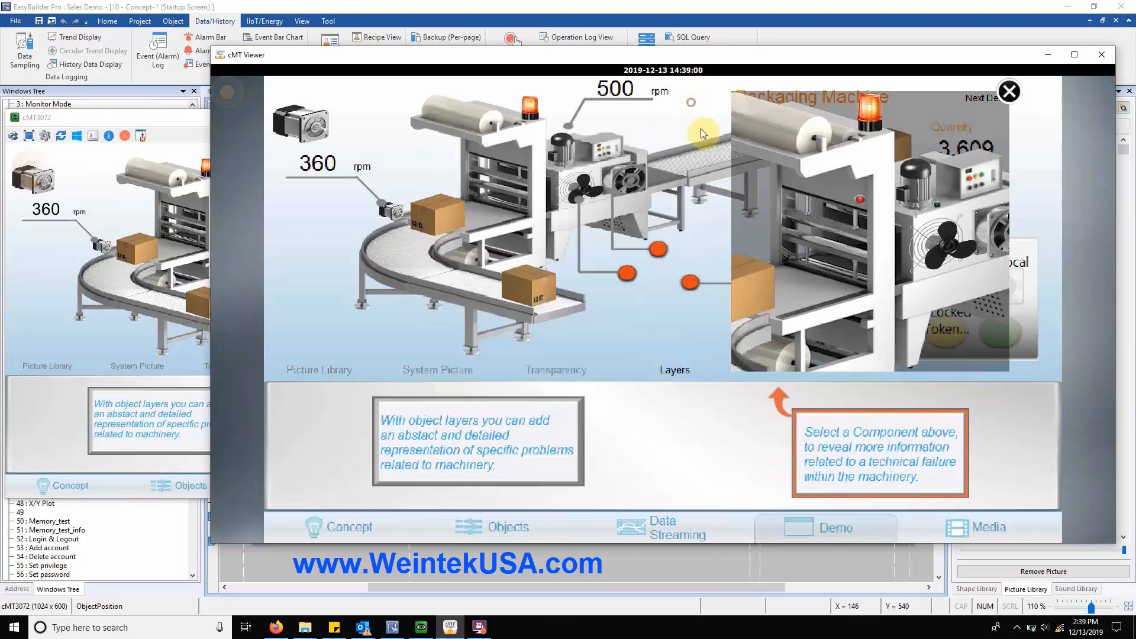
mouse_move(938, 205)
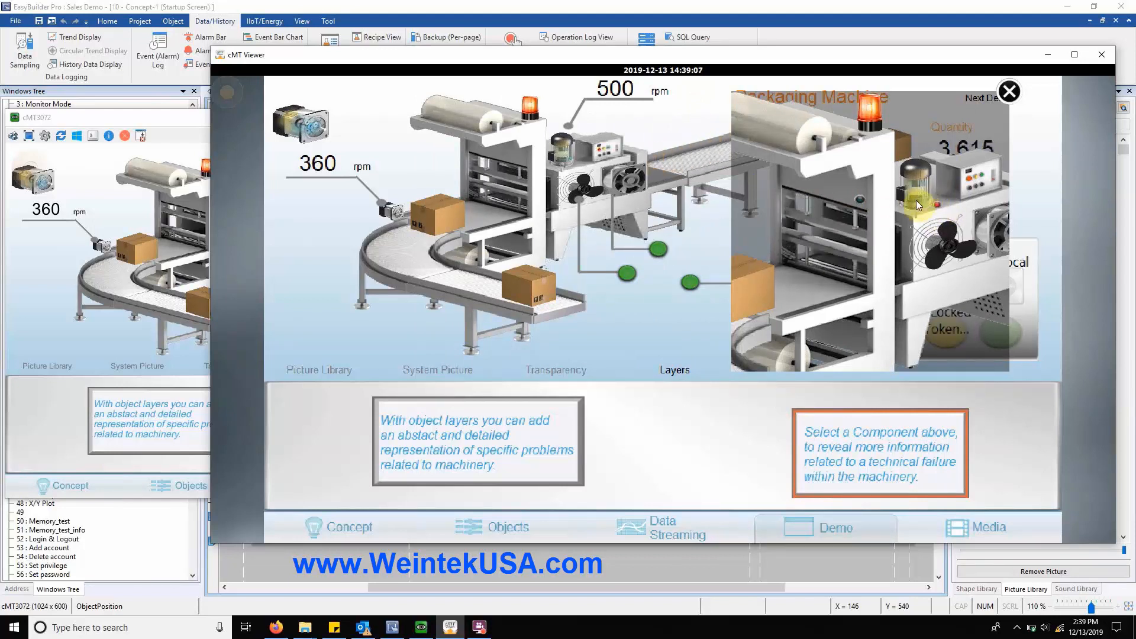
click(819, 239)
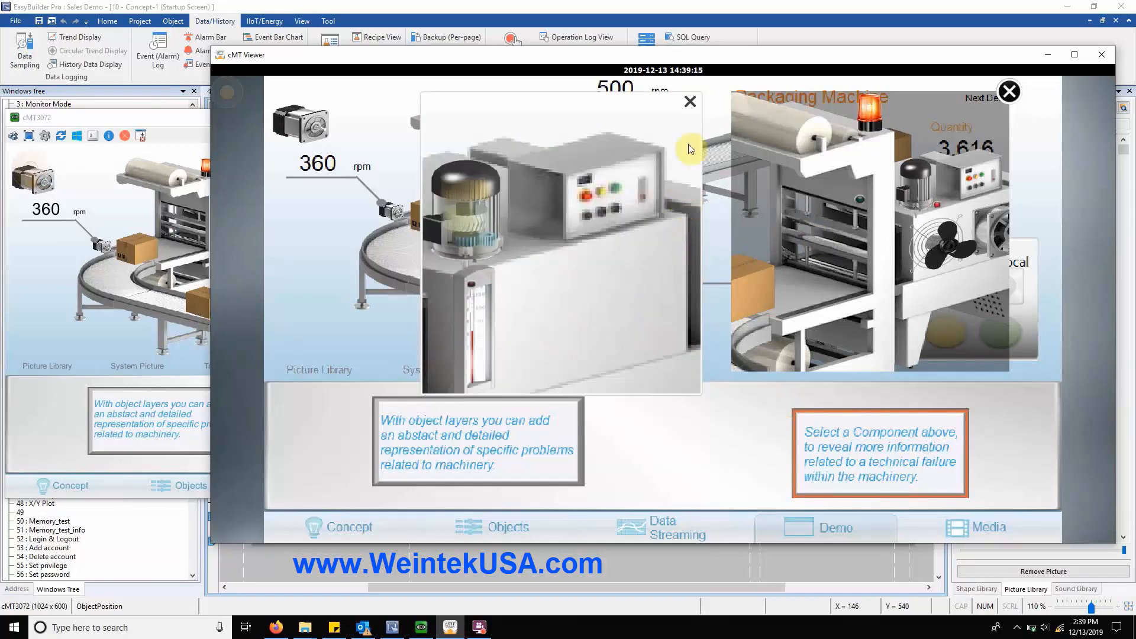
click(689, 101)
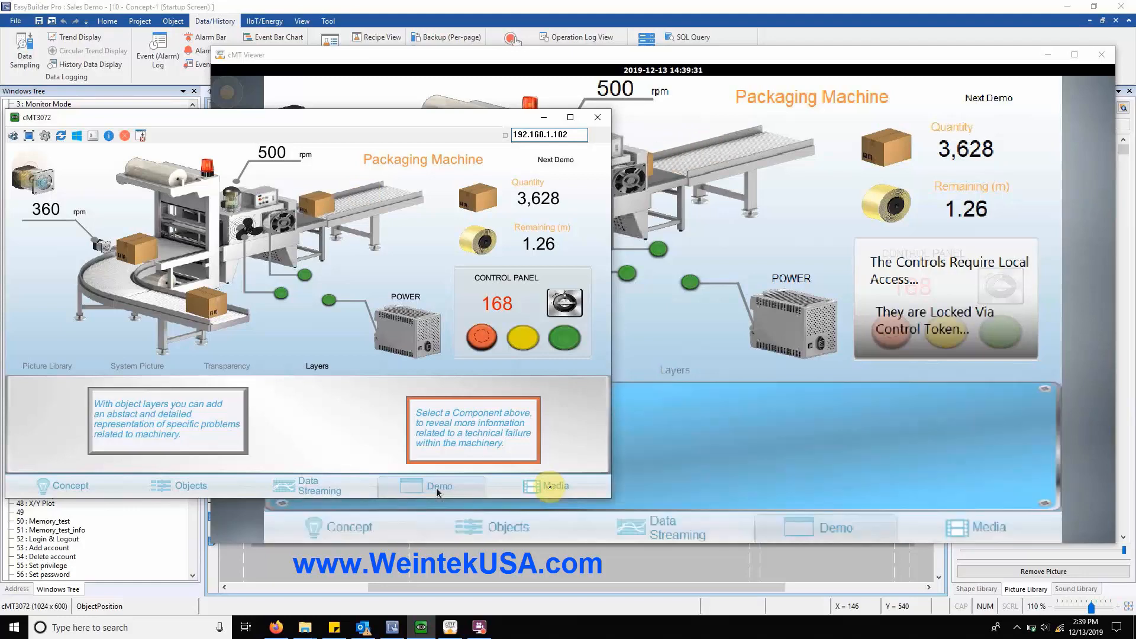
- Show the Media page's video player in the simulator and move cMT Viewer aside
click(557, 485)
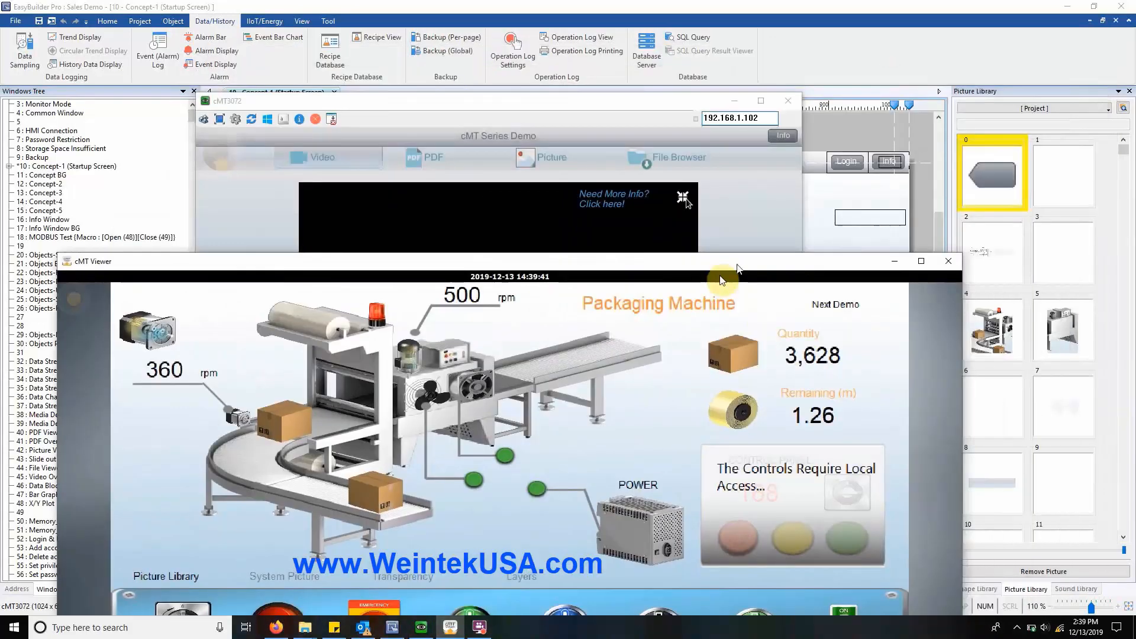
click(946, 260)
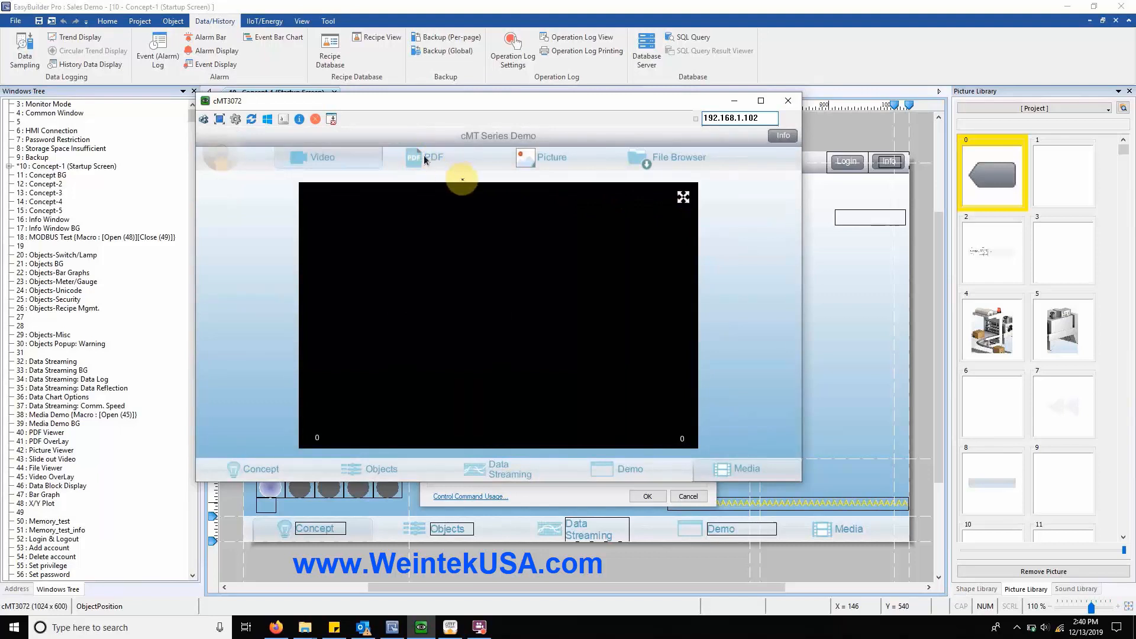
- Show the simulator's Picture page listing the JPG files in the picture folder
click(433, 157)
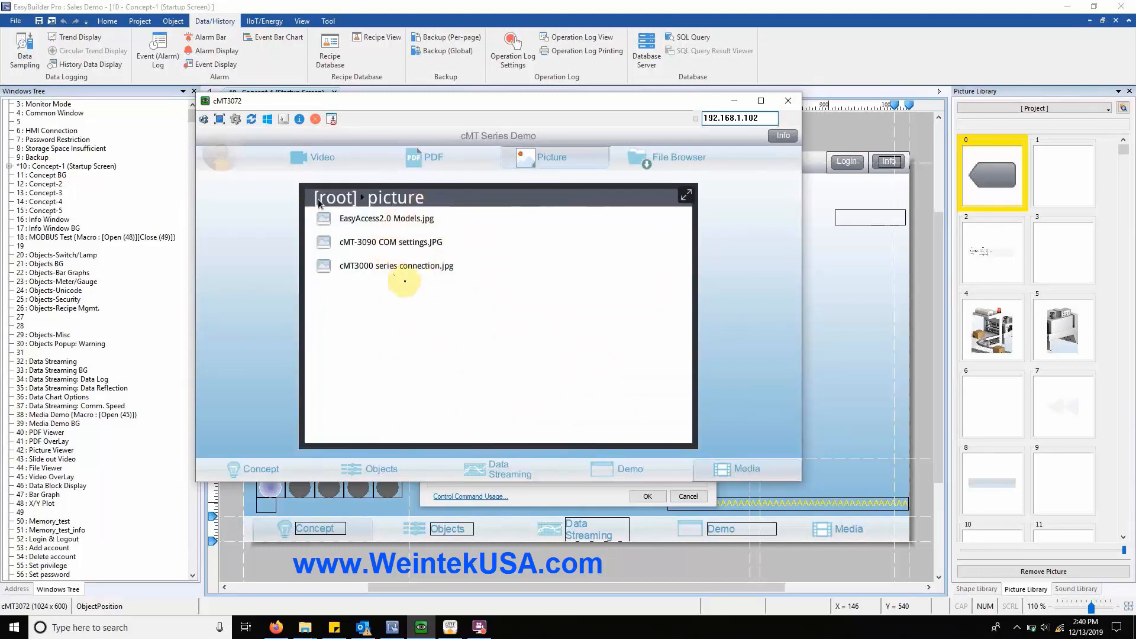
mouse_move(692, 149)
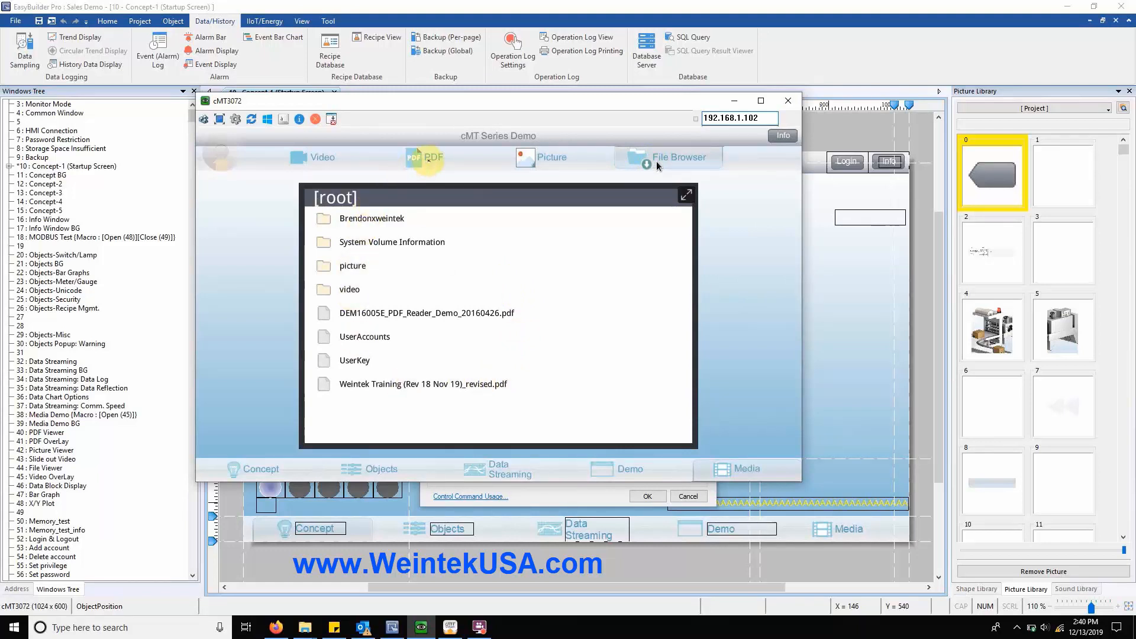
mouse_move(427, 167)
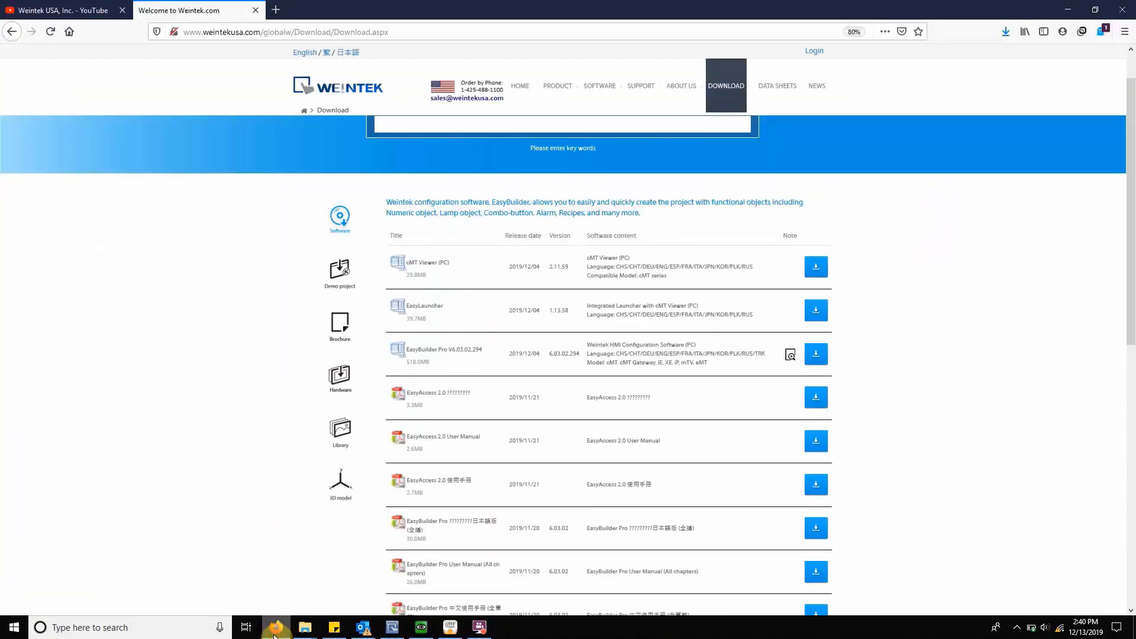
click(65, 10)
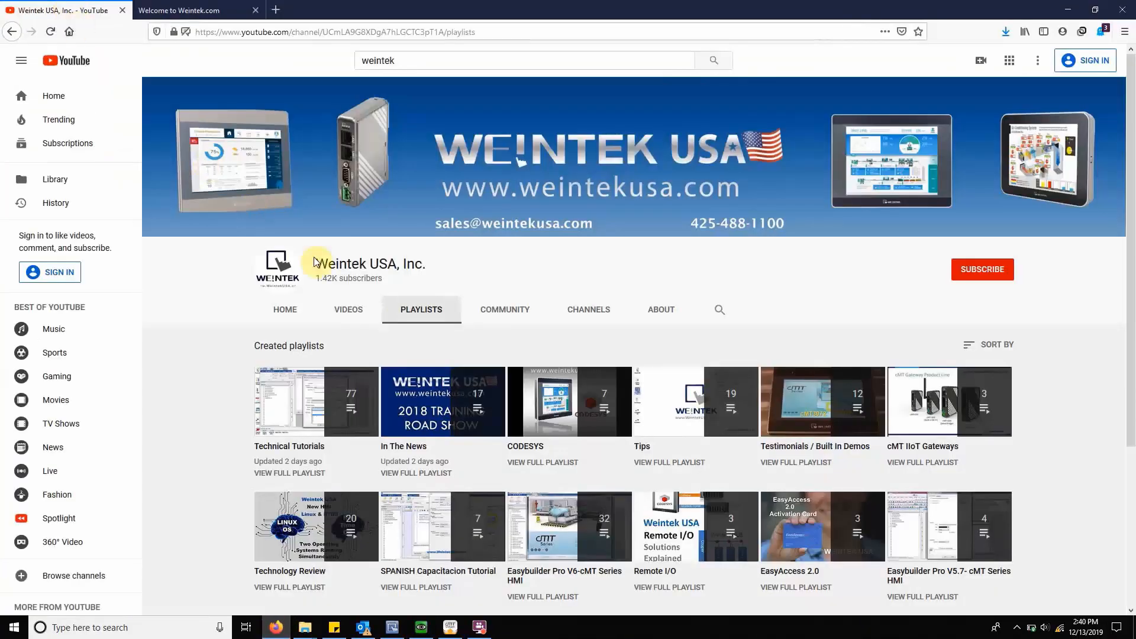
mouse_move(263, 312)
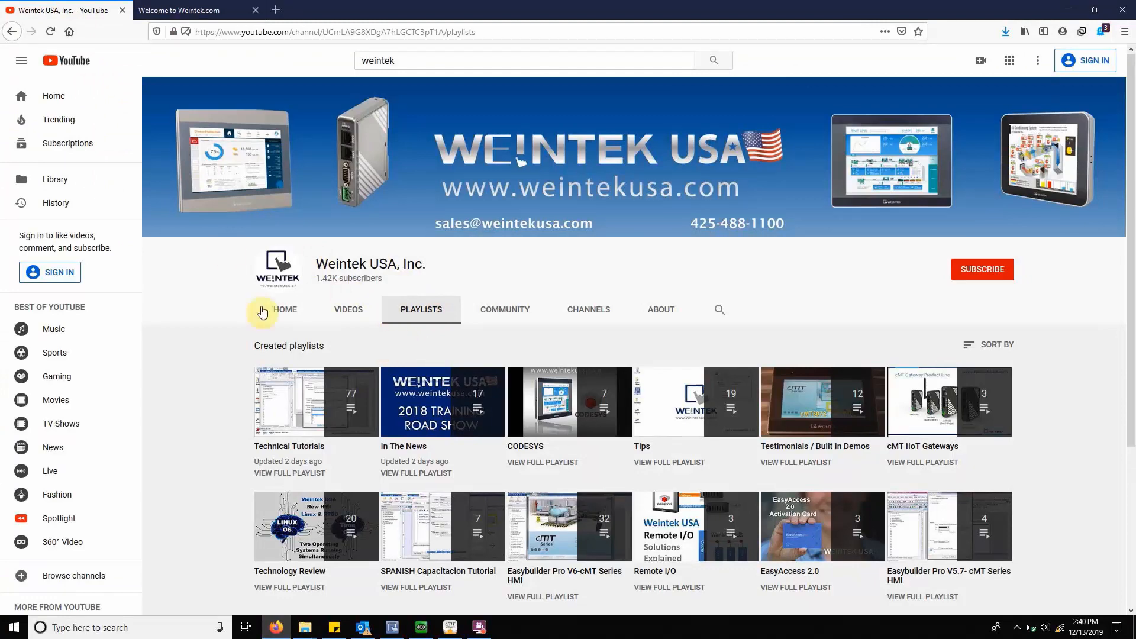
click(189, 11)
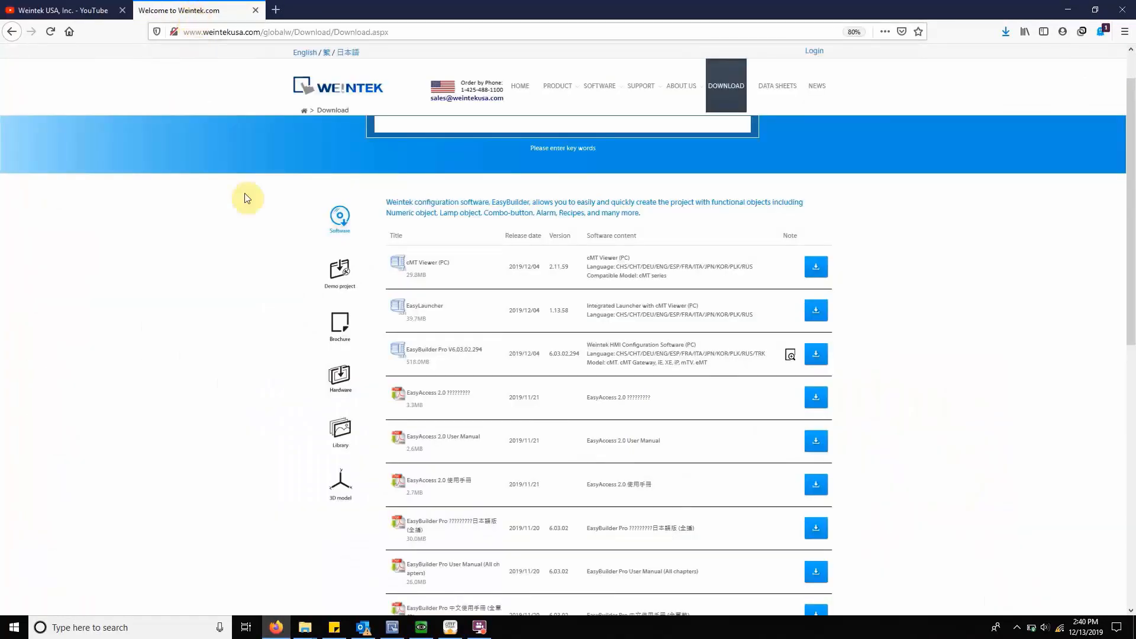